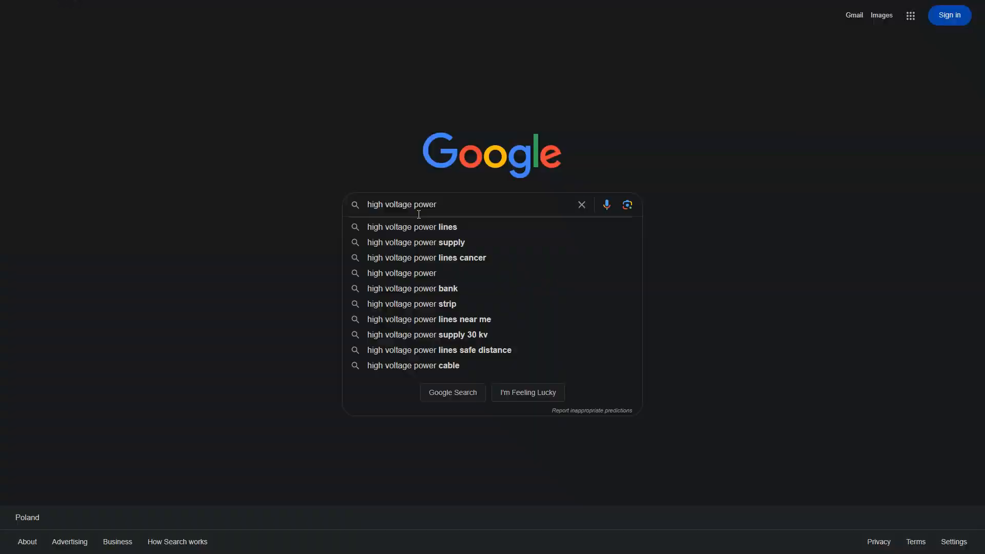
- Search Google for 'high voltage power supply' and view the image results
text(suppl)
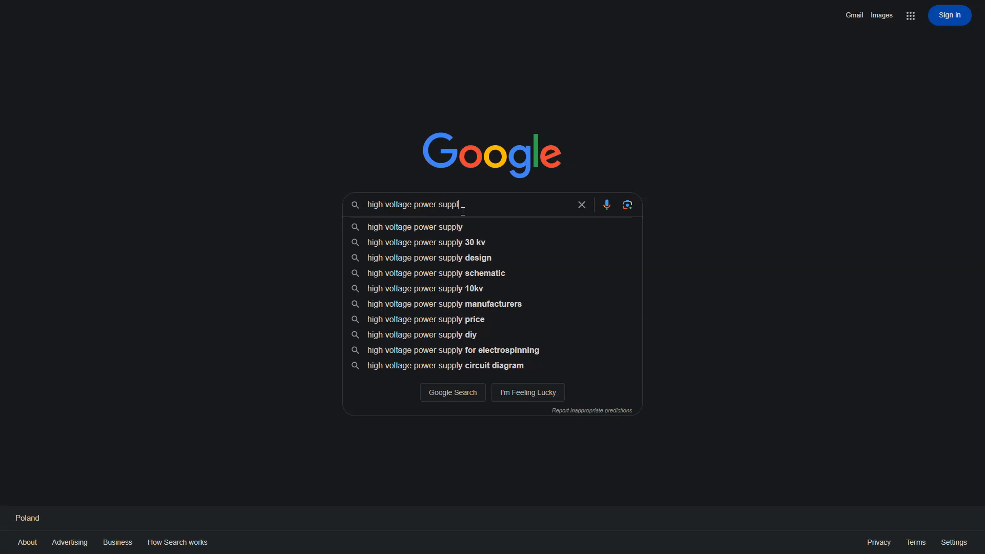
click(415, 227)
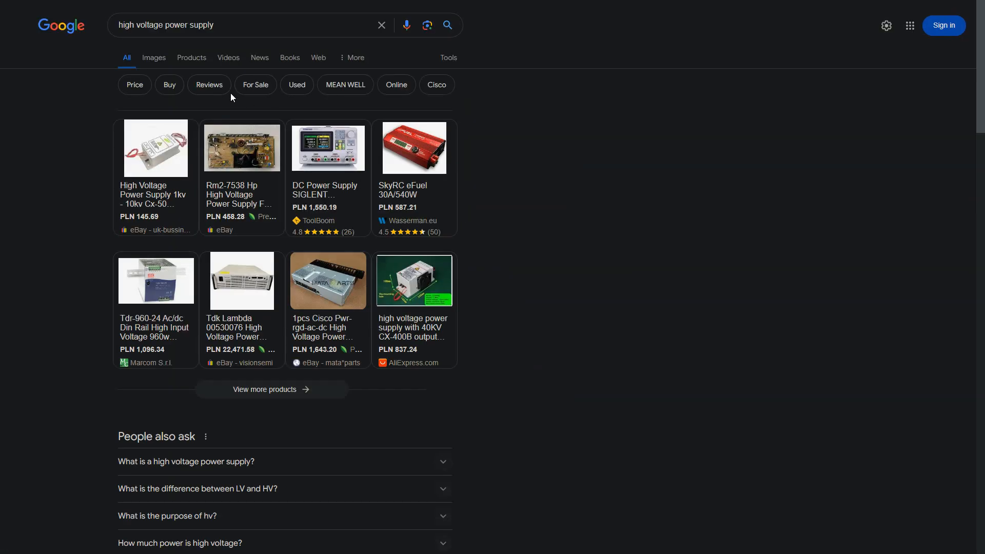
click(153, 58)
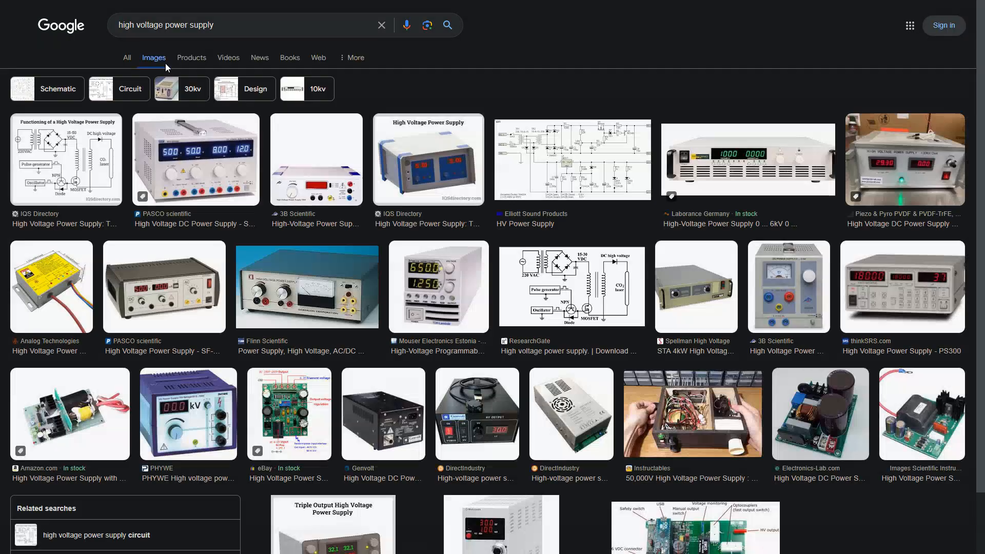
- Extend the query to 'high voltage power supply schematic dcdc' and search again
click(239, 25)
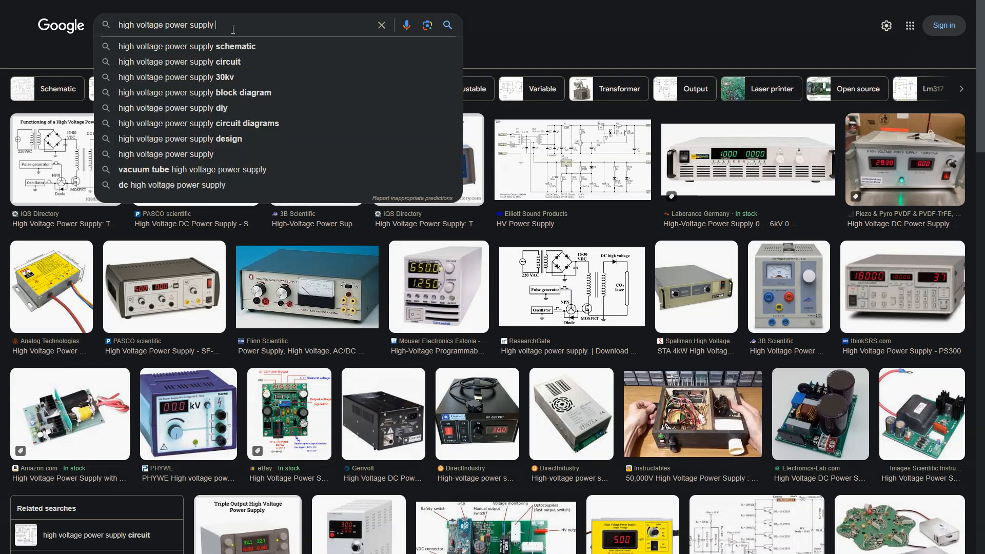
text(schematic d)
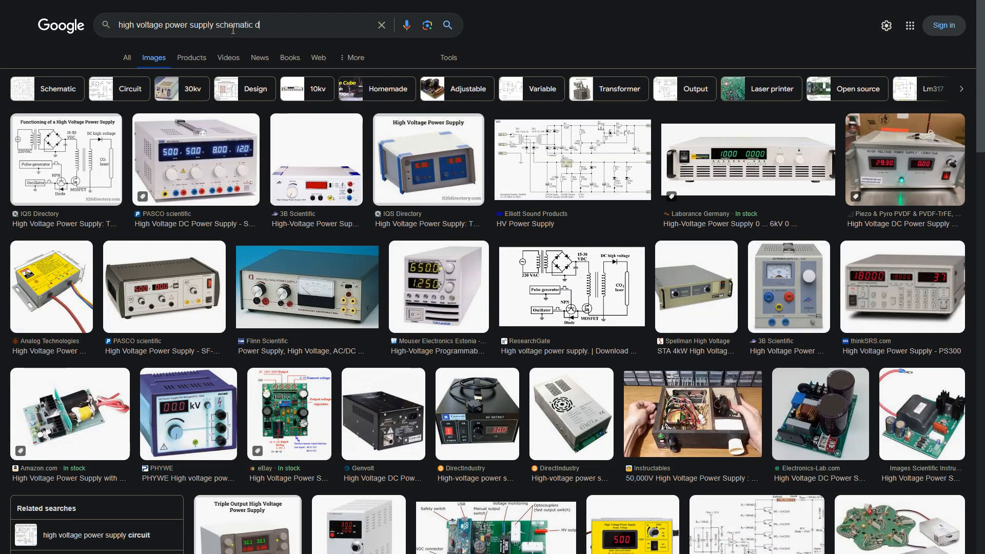
text(dcdc)
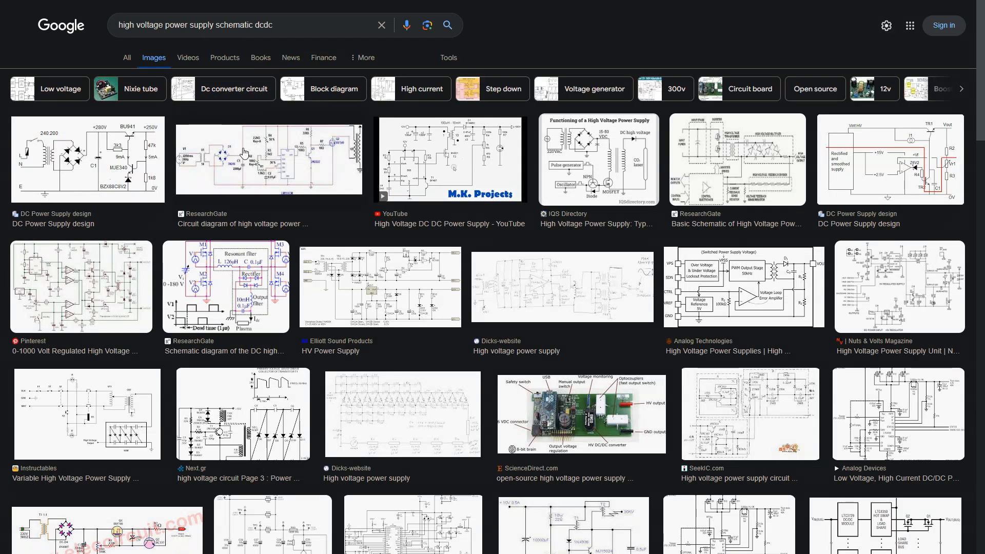
- Open the XP Power RDD08110S05 converter page on Mouser and reach its Specifications table
click(267, 158)
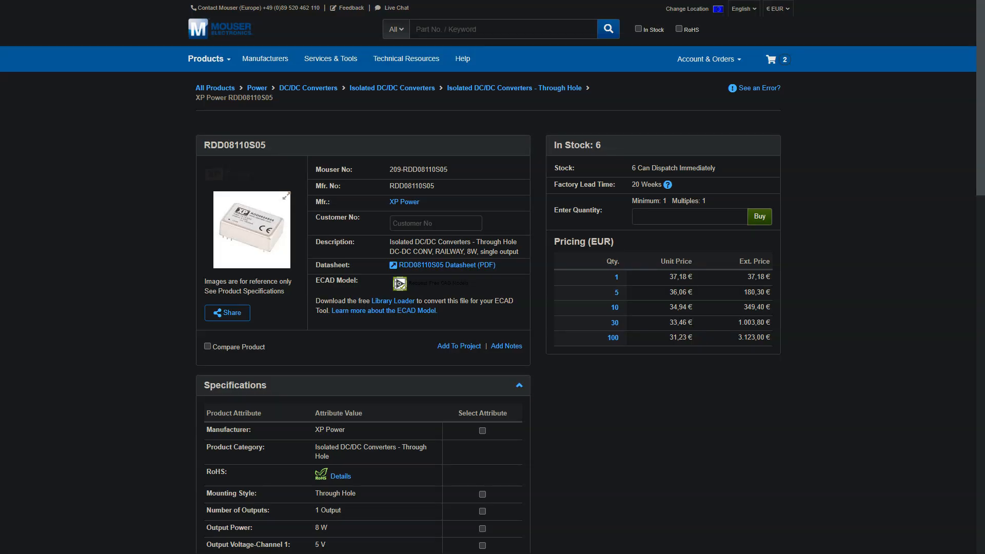
mouse_move(510, 268)
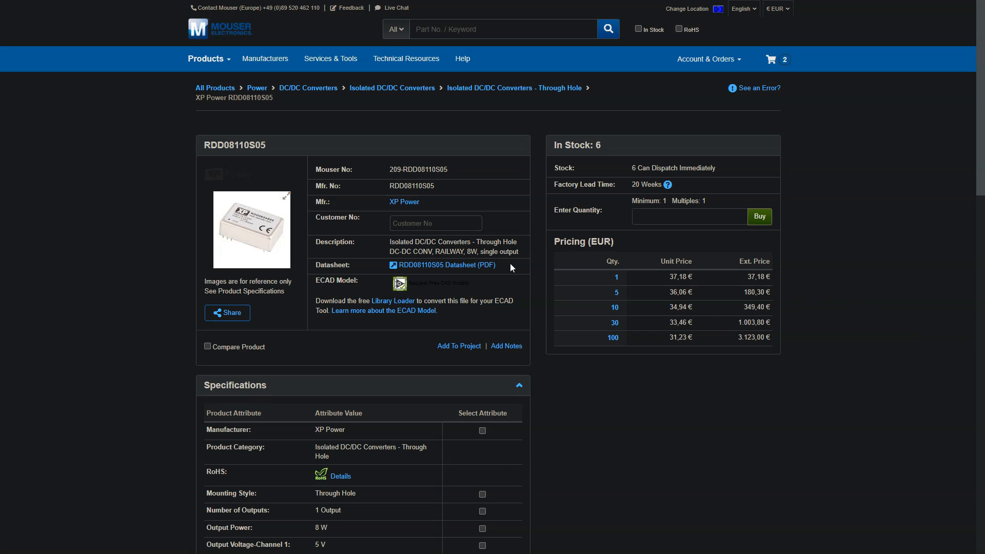
scroll(down, 3)
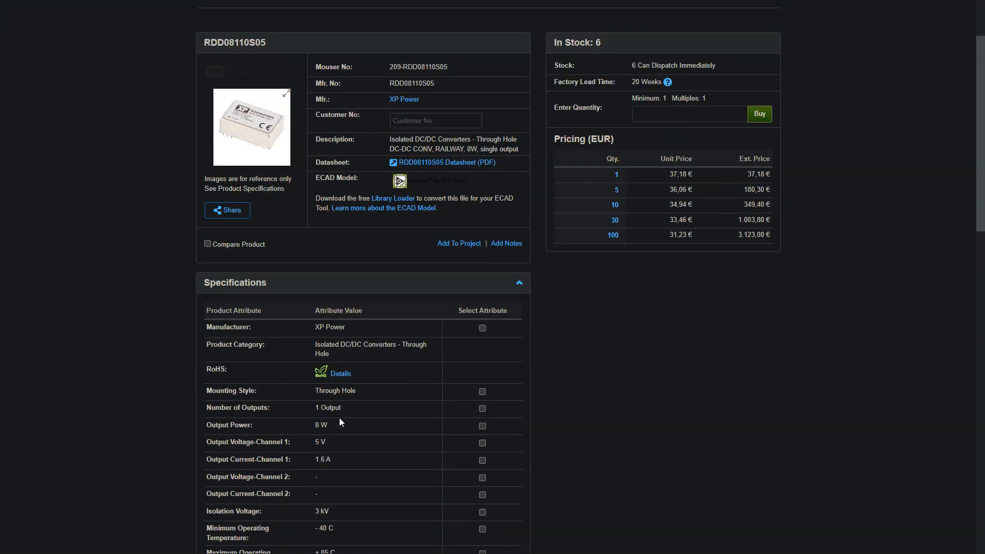
scroll(down, 3)
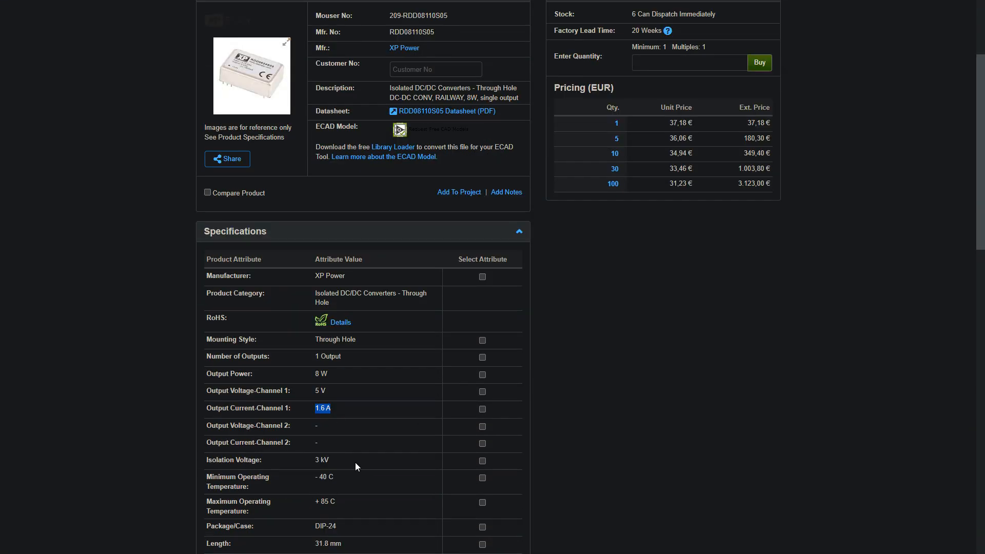
scroll(down, 3)
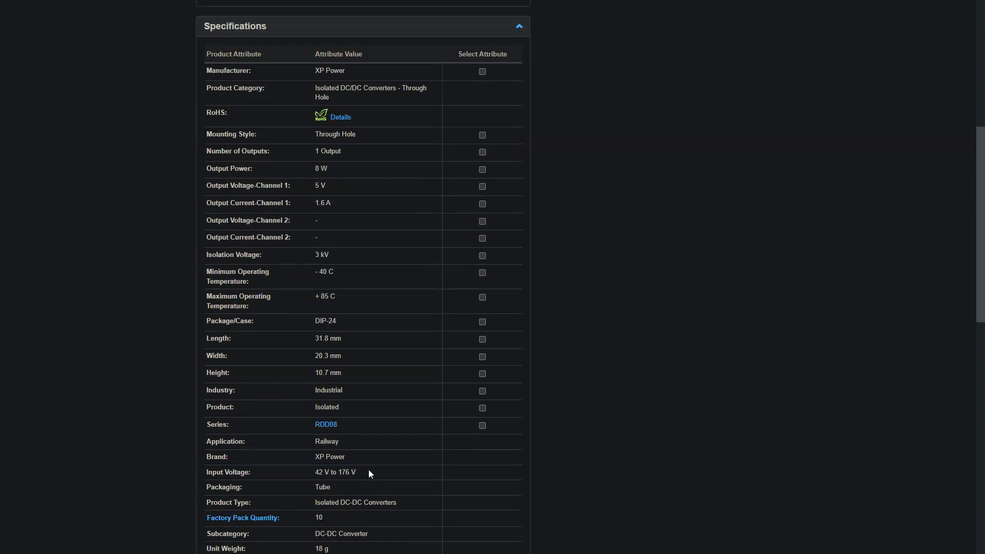
- Highlight the 42 V to 176 V input voltage spec and review the output specs above
double_click(334, 472)
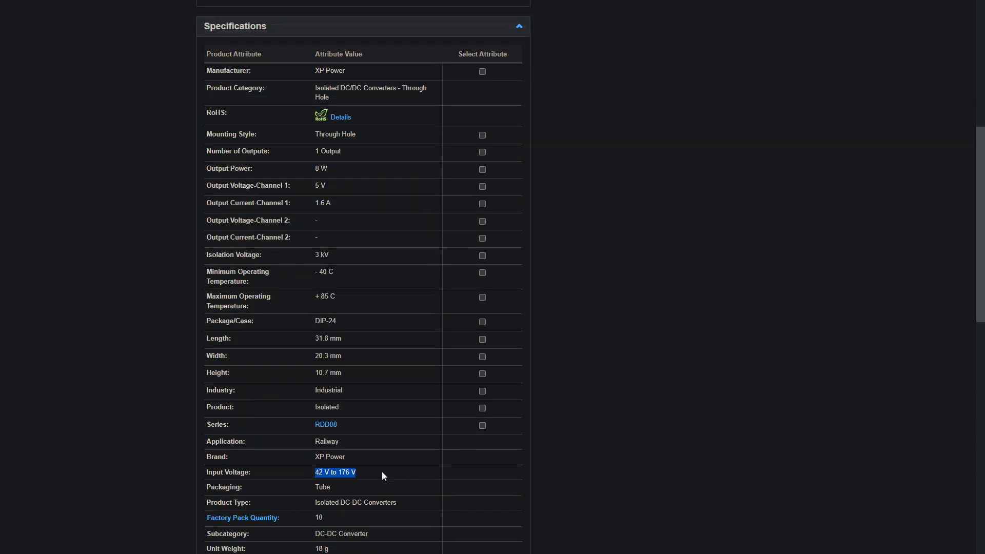
scroll(up, 3)
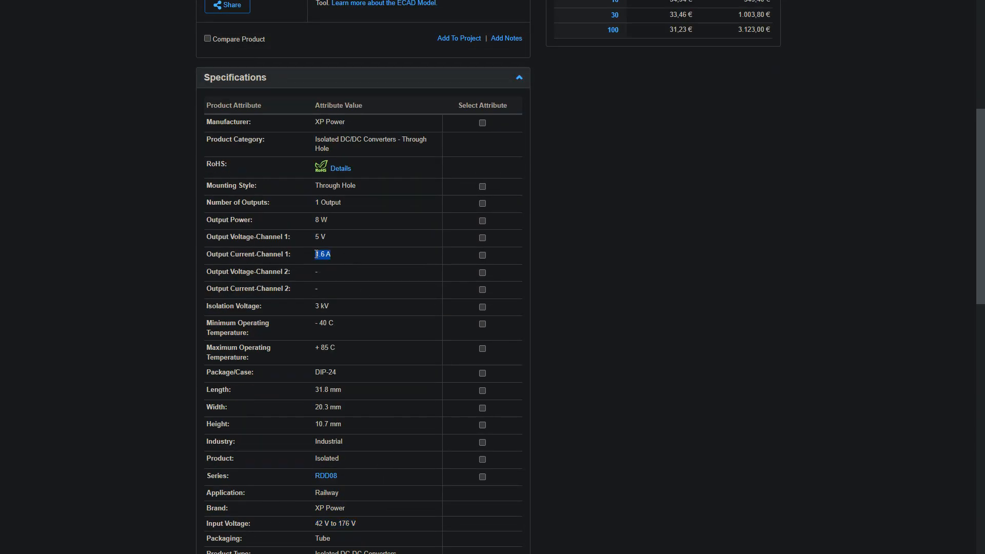
scroll(up, 3)
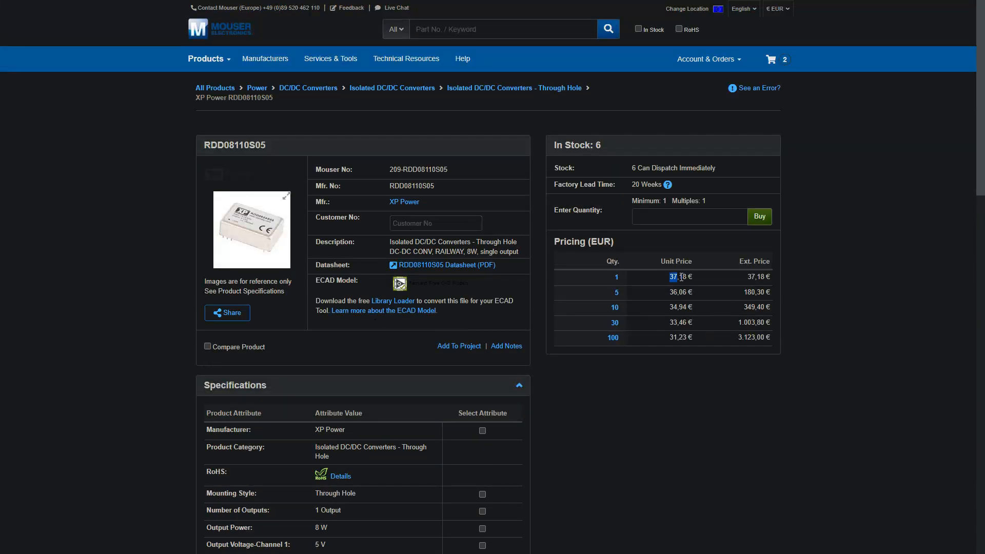
scroll(down, 3)
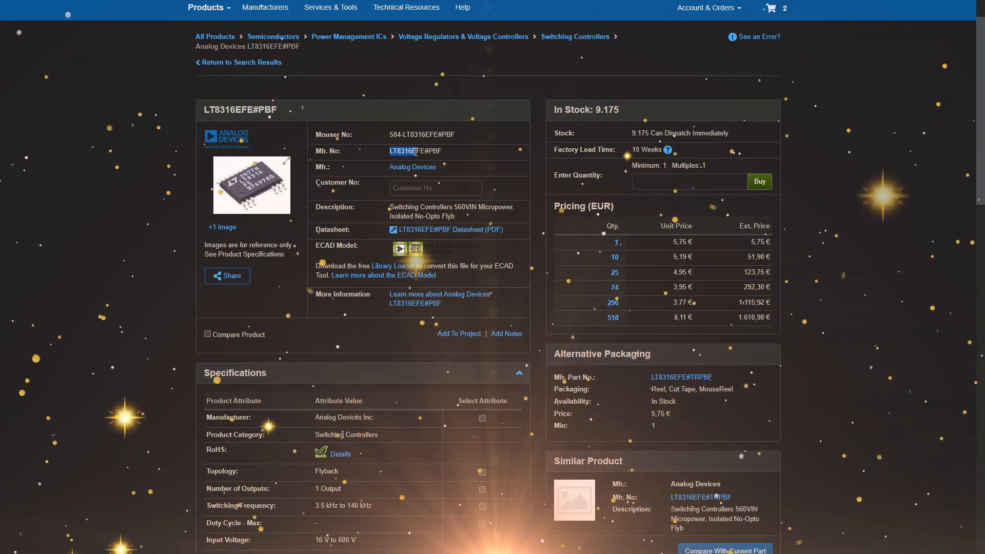
- Open the LT8316 datasheet PDF and highlight the 8:1:1 transformer ratio in its 16–560 V application circuit
scroll(down, 3)
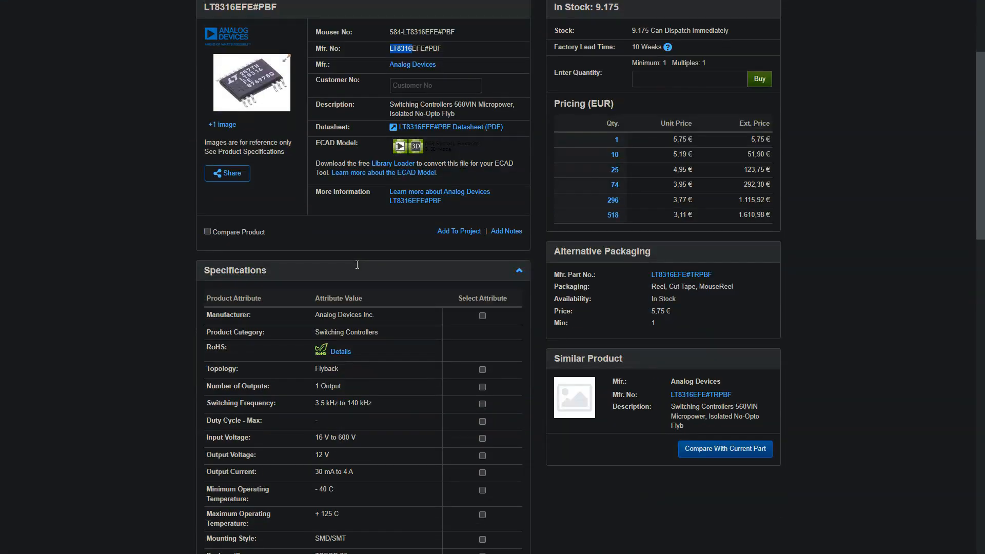
scroll(down, 3)
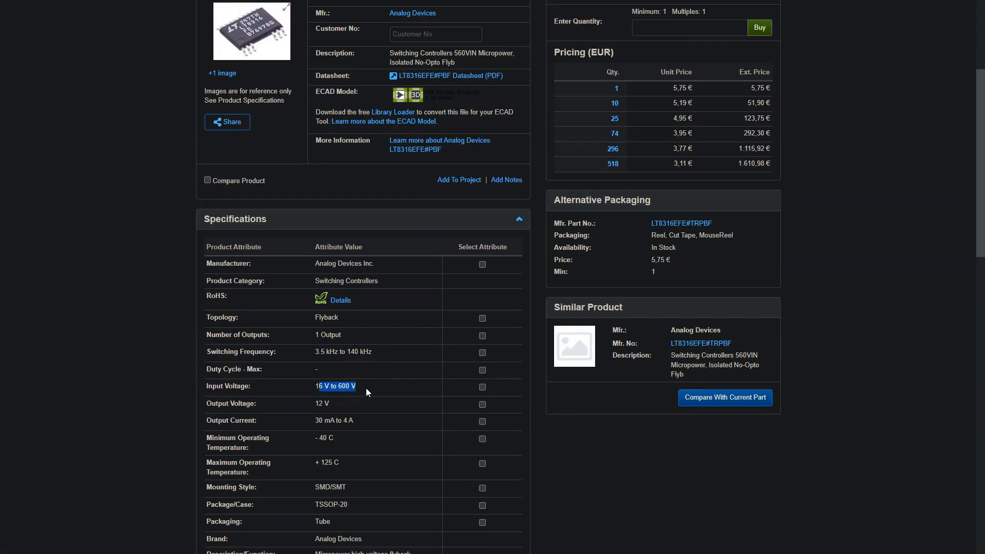
click(449, 75)
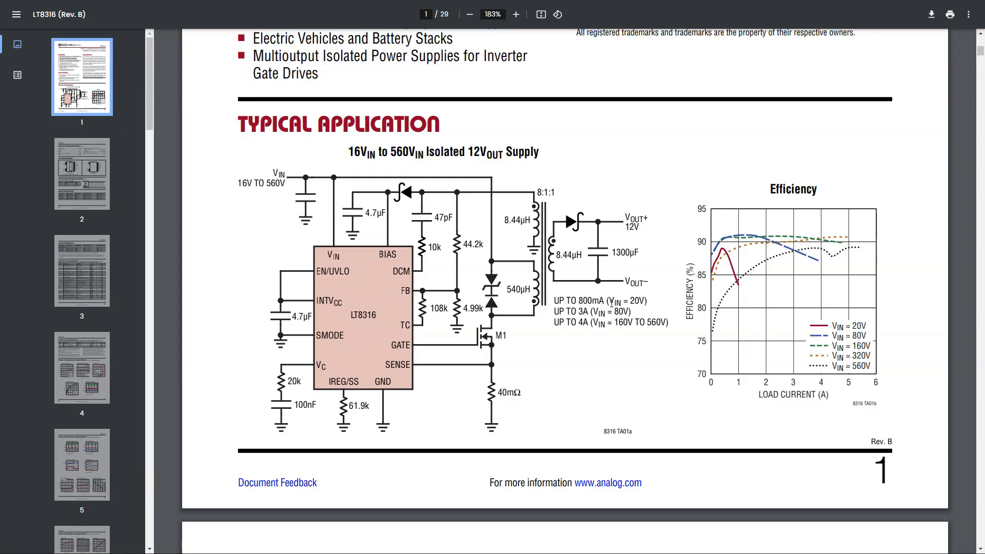
double_click(544, 192)
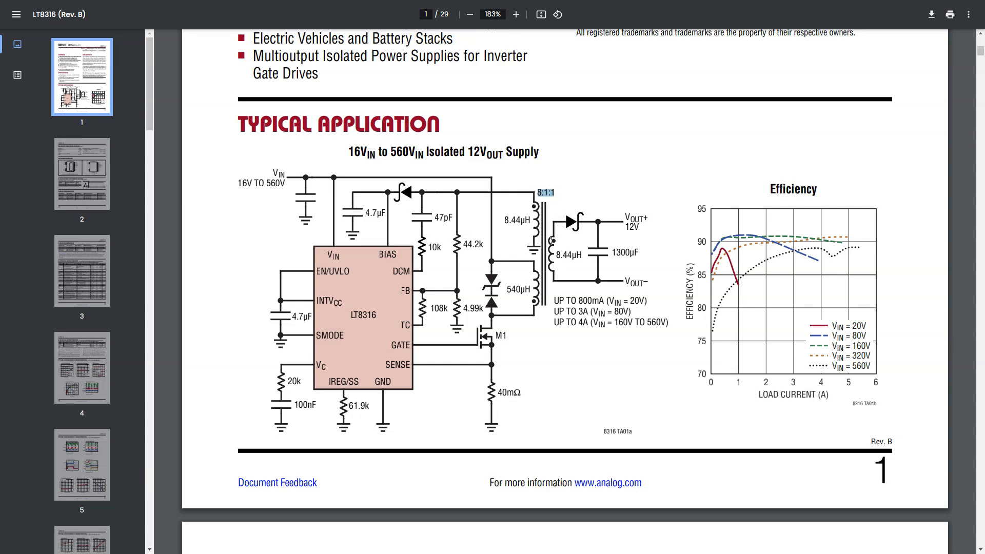